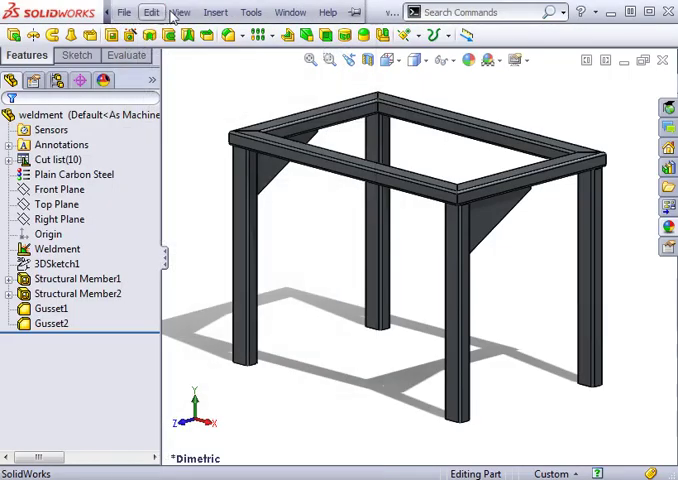
Step: Insert the plate part from the Positioning Bodies folder via Insert > Part
{"action": "left_click", "coordinate": [216, 12]}
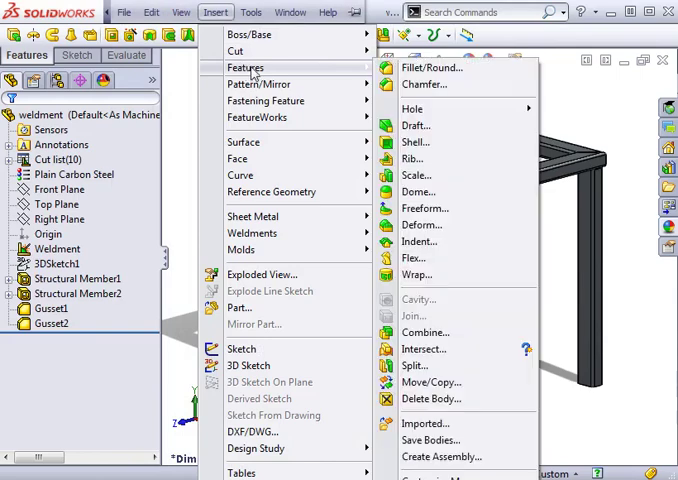
{"action": "mouse_move", "coordinate": [430, 382]}
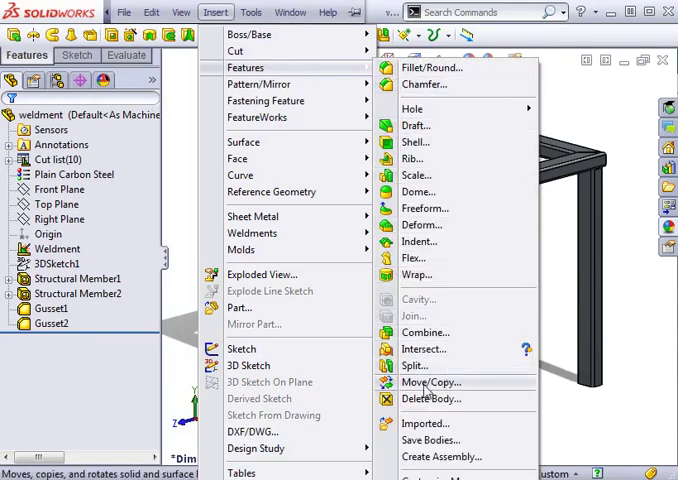
{"action": "left_click", "coordinate": [432, 382]}
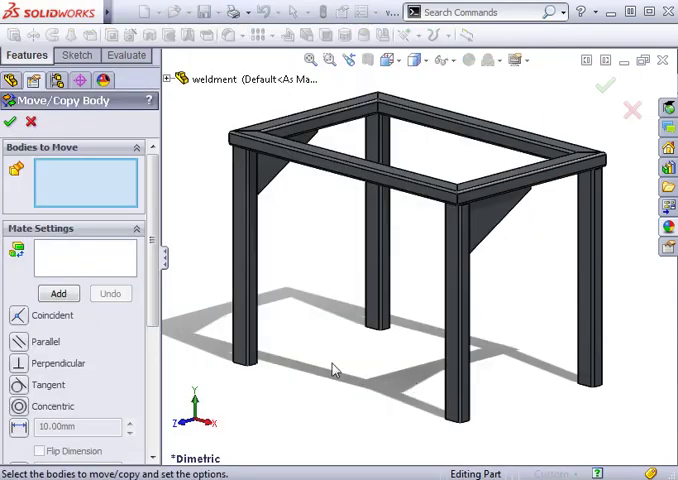
{"action": "mouse_move", "coordinate": [76, 256]}
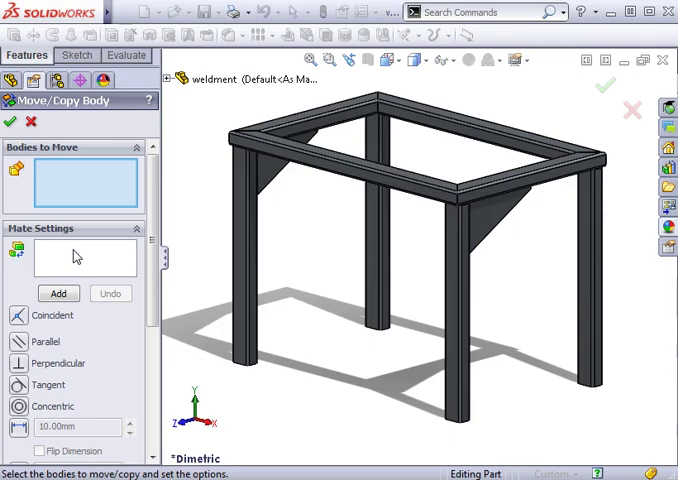
{"action": "mouse_move", "coordinate": [84, 258]}
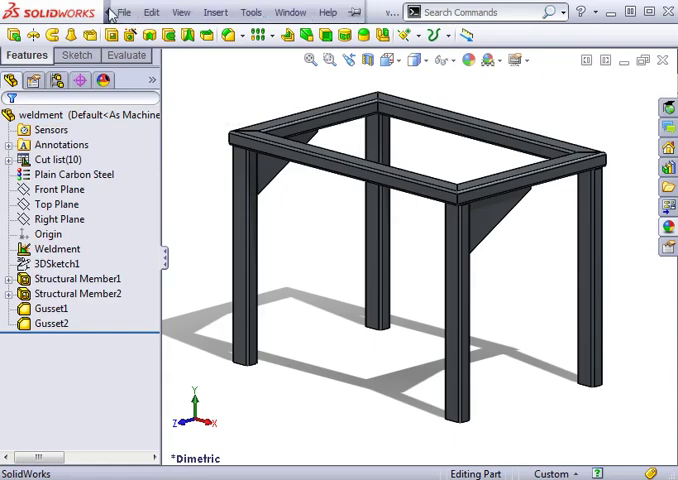
{"action": "left_click", "coordinate": [216, 12]}
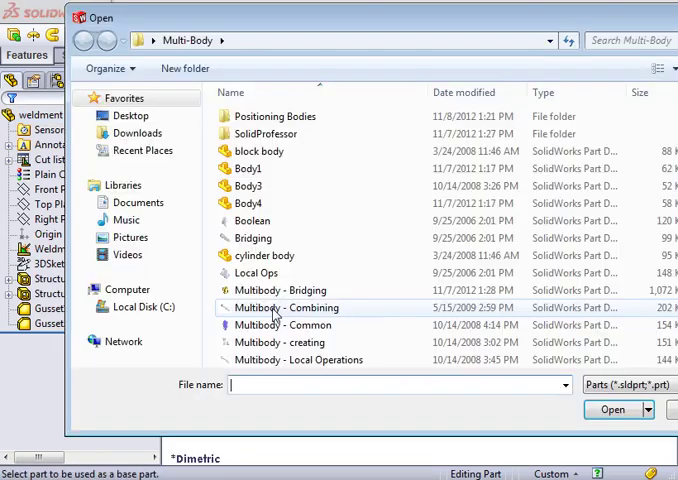
{"action": "double_click", "coordinate": [284, 116]}
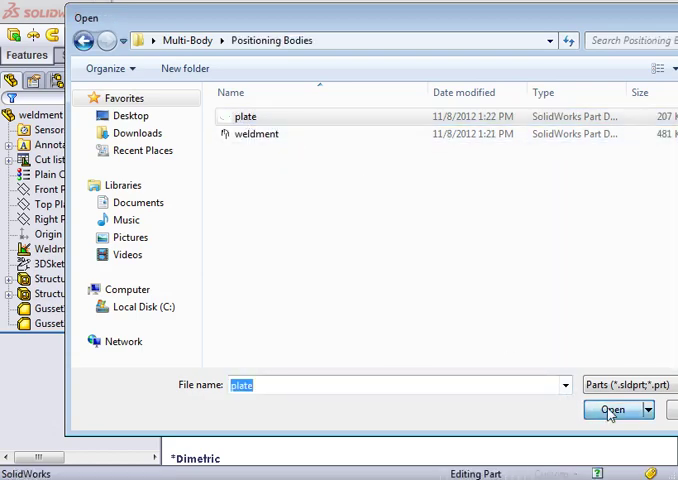
{"action": "left_click", "coordinate": [614, 410]}
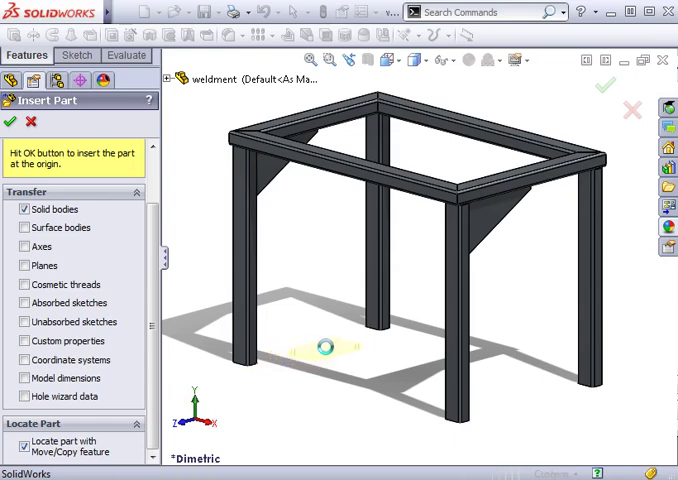
Step: Accept the inserted plate with Locate part with Move/Copy enabled
{"action": "left_click", "coordinate": [8, 120]}
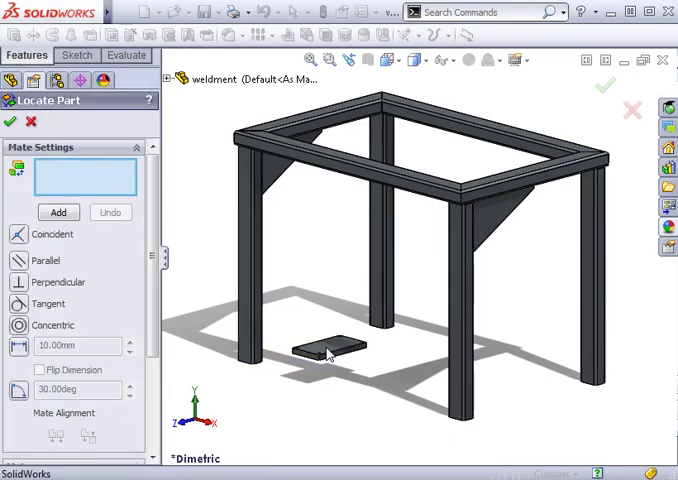
{"action": "mouse_move", "coordinate": [90, 176]}
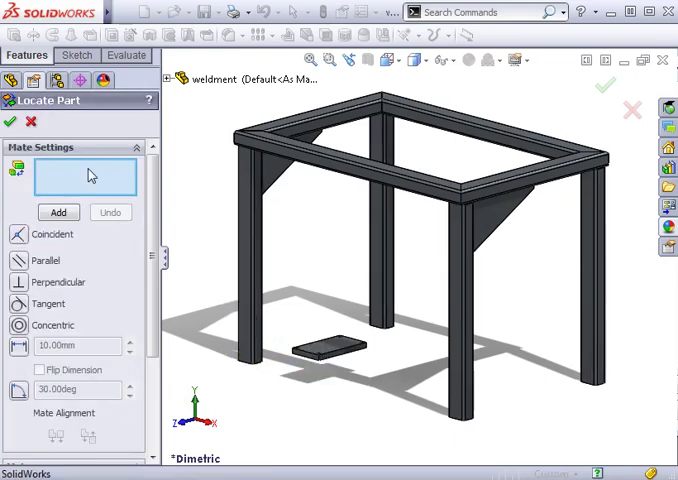
{"action": "mouse_move", "coordinate": [86, 176]}
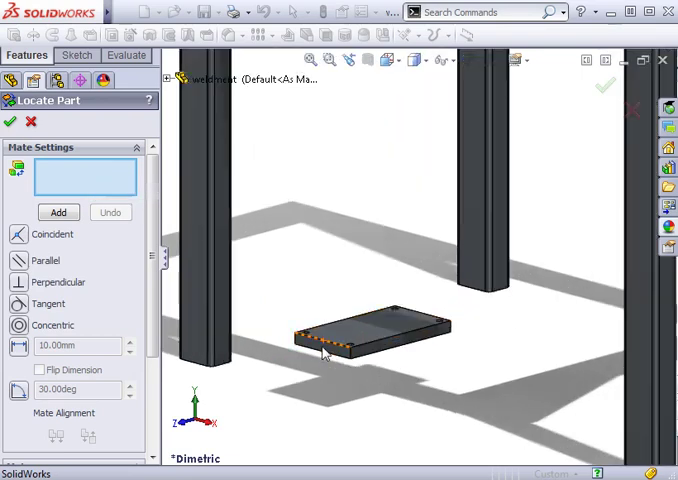
Step: Add a coincident mate between the plate's top face and the leg's bottom face
{"action": "left_click", "coordinate": [376, 324]}
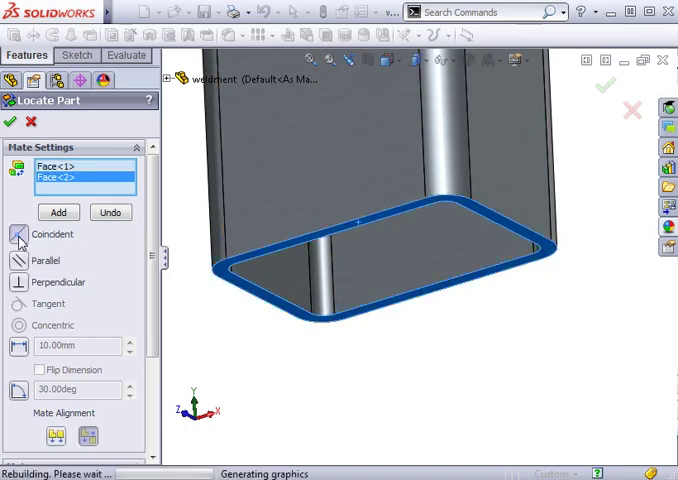
{"action": "left_click", "coordinate": [58, 212]}
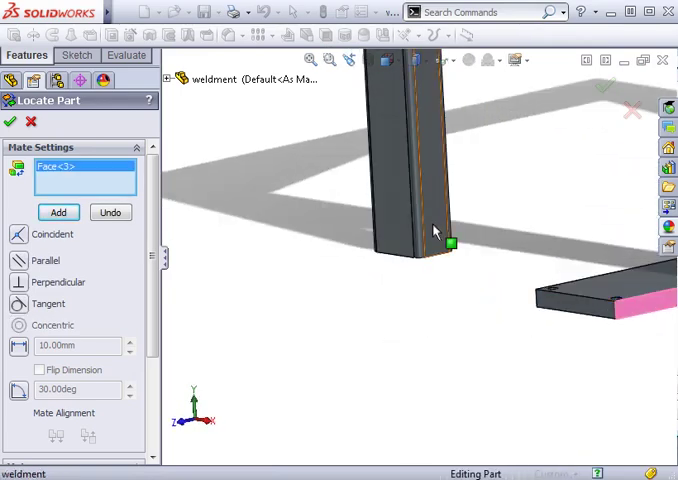
Step: Add flipped 20 mm distance mates from the leg's side faces to the plate edges
{"action": "left_click", "coordinate": [436, 232]}
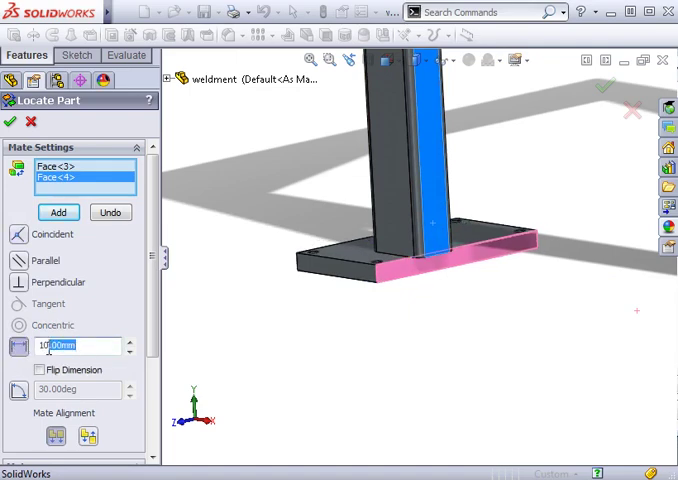
{"action": "type", "text": "20"}
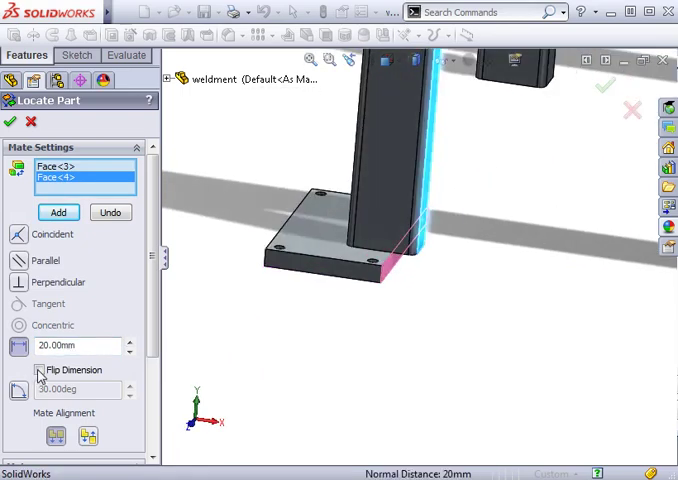
{"action": "left_click", "coordinate": [58, 212]}
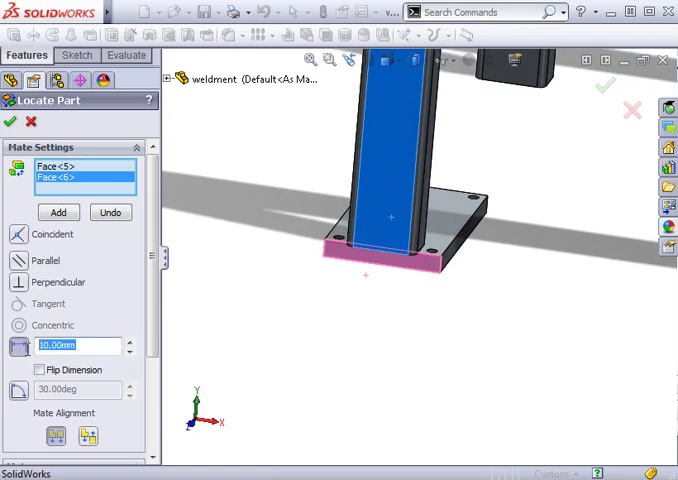
{"action": "type", "text": "70.00mm"}
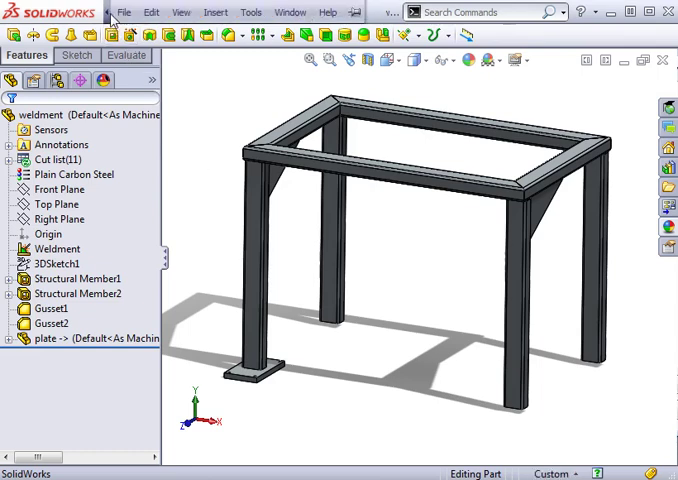
Step: Start Move/Copy Body on the plate and mate it coincident to the frame's top face
{"action": "left_click", "coordinate": [216, 12]}
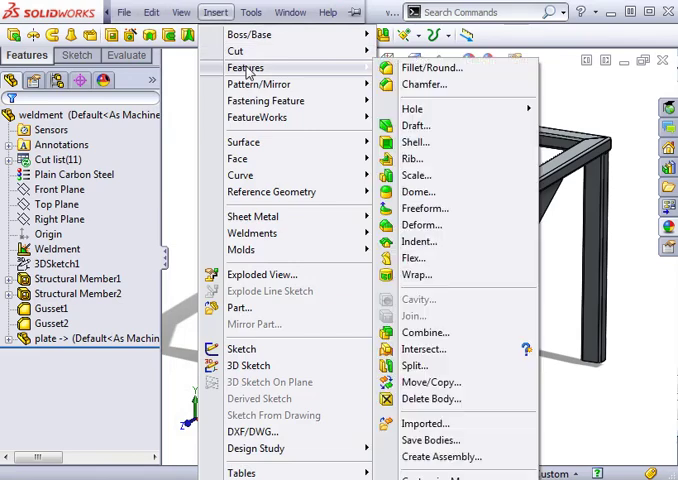
{"action": "mouse_move", "coordinate": [428, 382]}
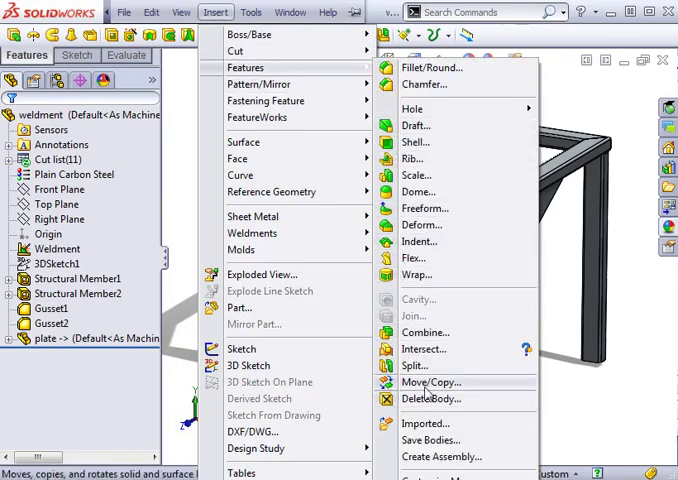
{"action": "left_click", "coordinate": [430, 382]}
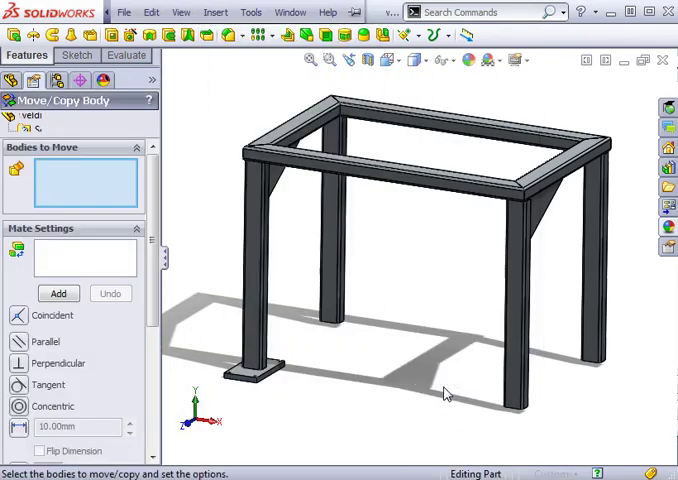
{"action": "left_click", "coordinate": [250, 376]}
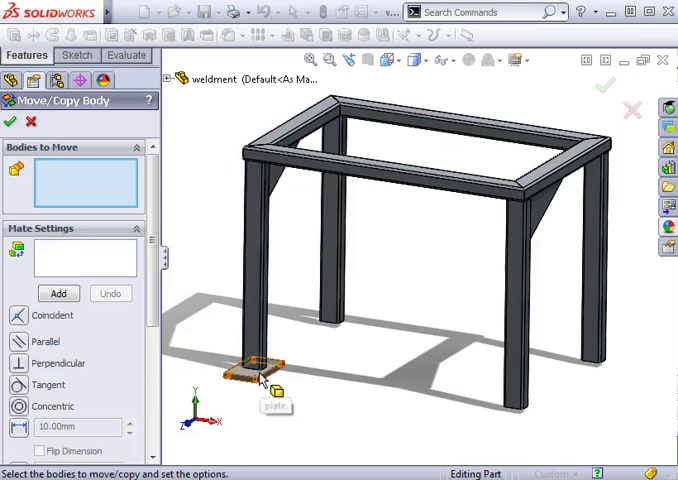
{"action": "left_click", "coordinate": [254, 372]}
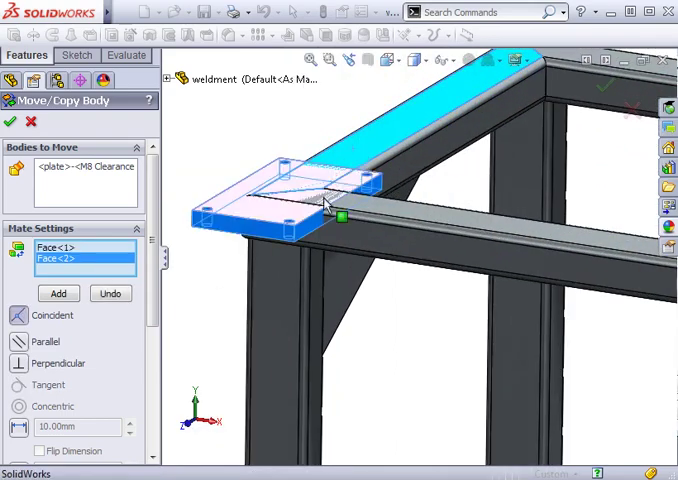
{"action": "left_click", "coordinate": [58, 292]}
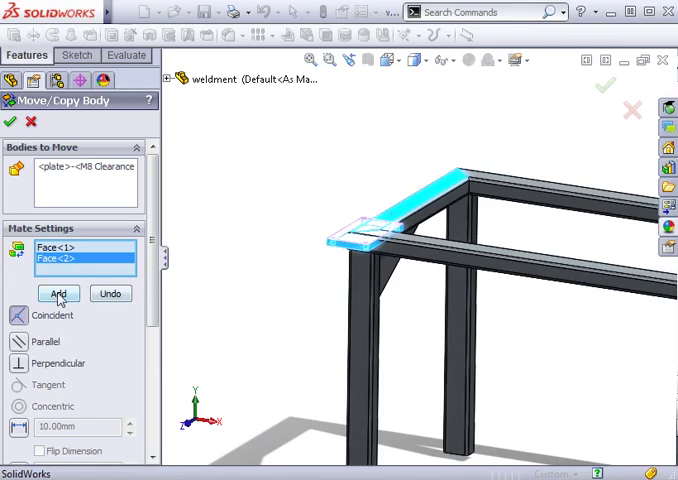
{"action": "left_click", "coordinate": [58, 292]}
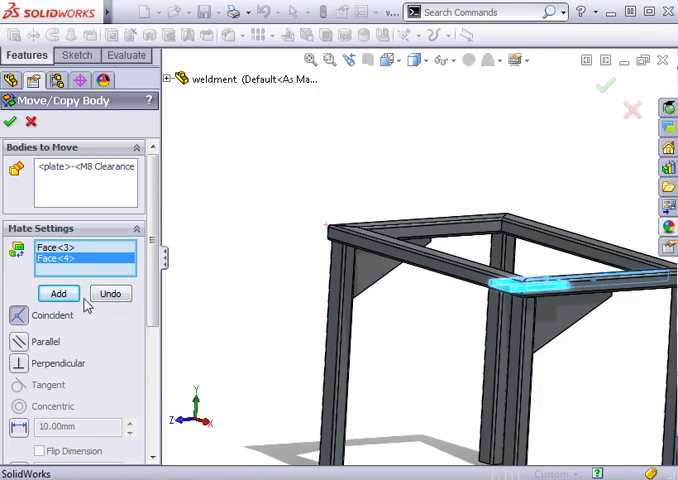
Step: Align the plate's side with the frame corner and confirm Body-Move/Copy1
{"action": "left_click", "coordinate": [58, 292]}
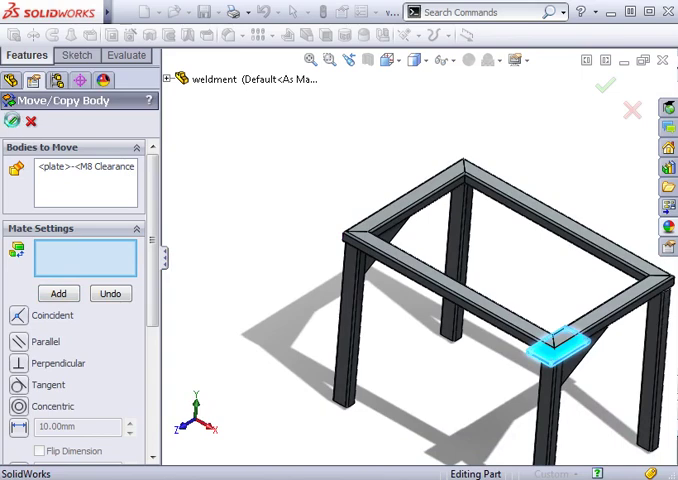
{"action": "left_click", "coordinate": [604, 84]}
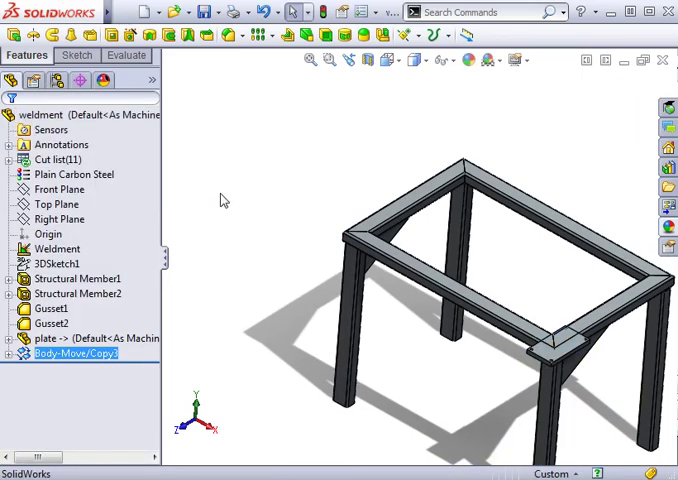